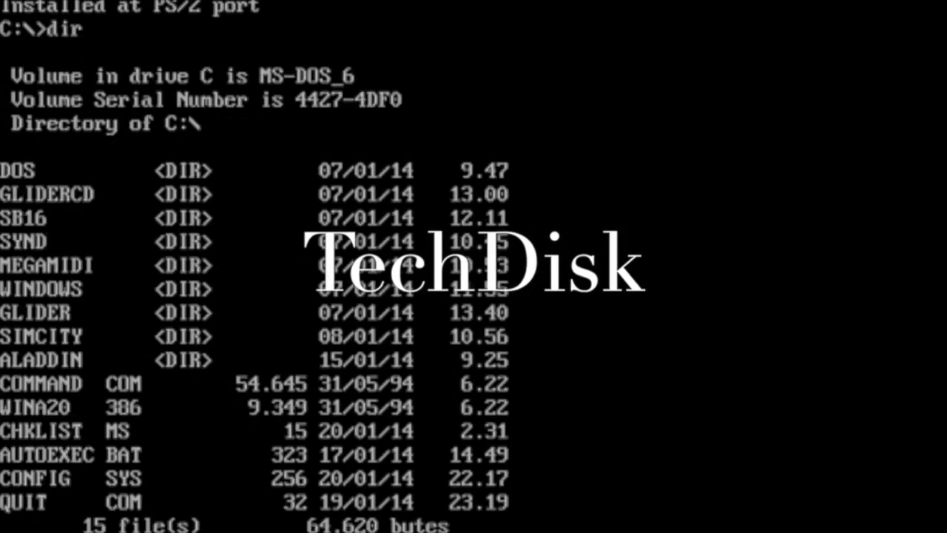
Close the Dillo window with the getting-started guide, revealing the DSL desktop
scroll("down", 3)
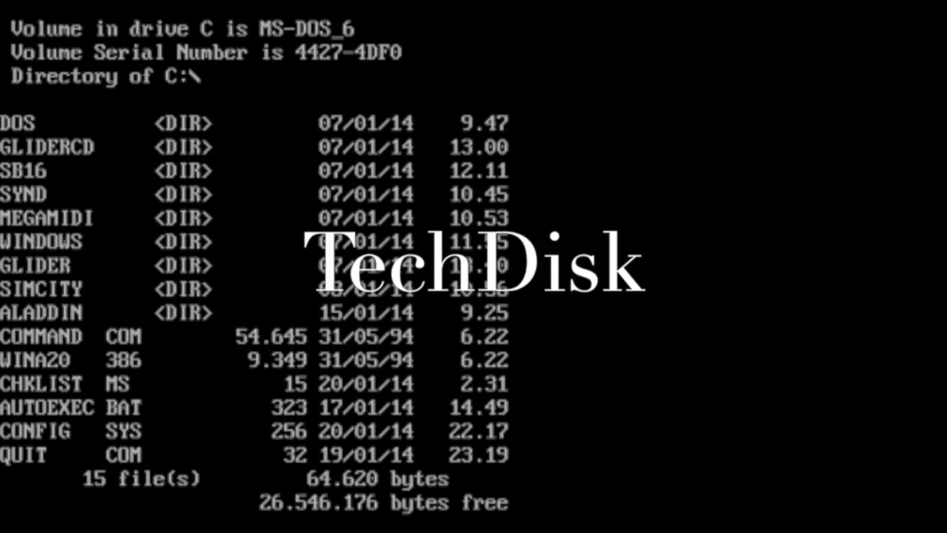
type("ver")
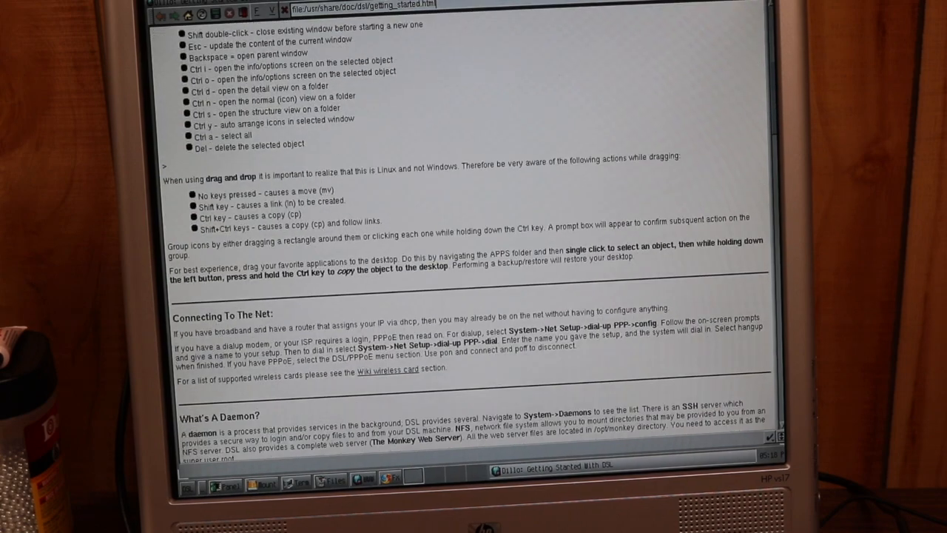
left_click(284, 9)
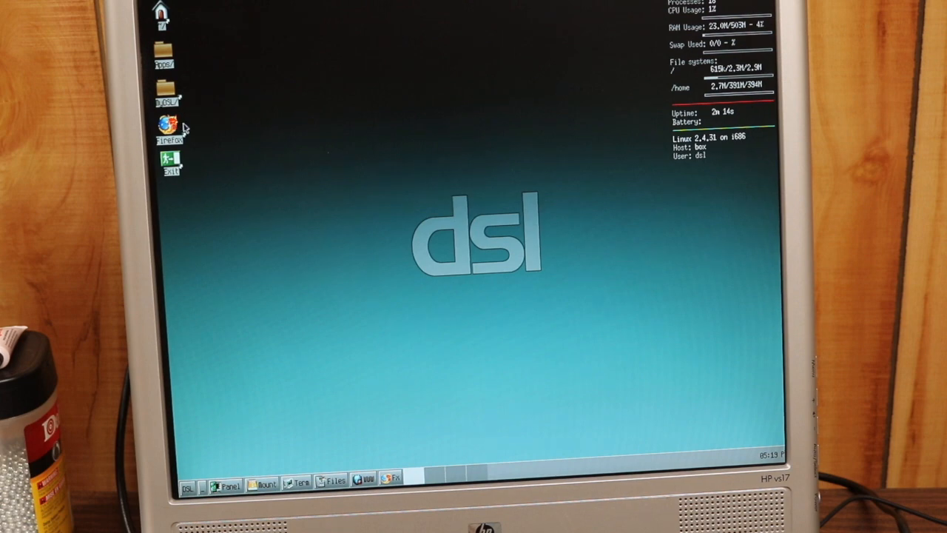
mouse_move(494, 130)
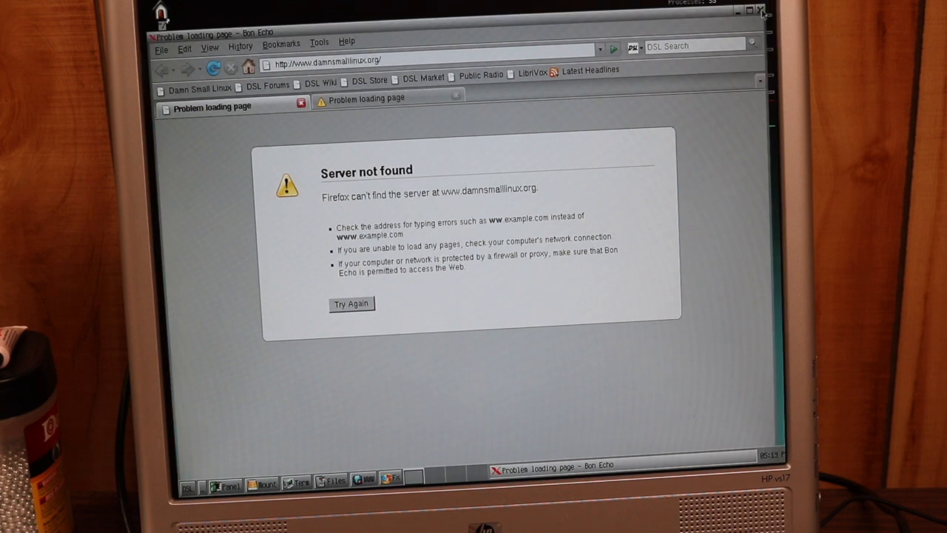
Close the browser, launch mtPaint from Apps > Graphics, glance at its Layers menu, then close it
left_click(760, 8)
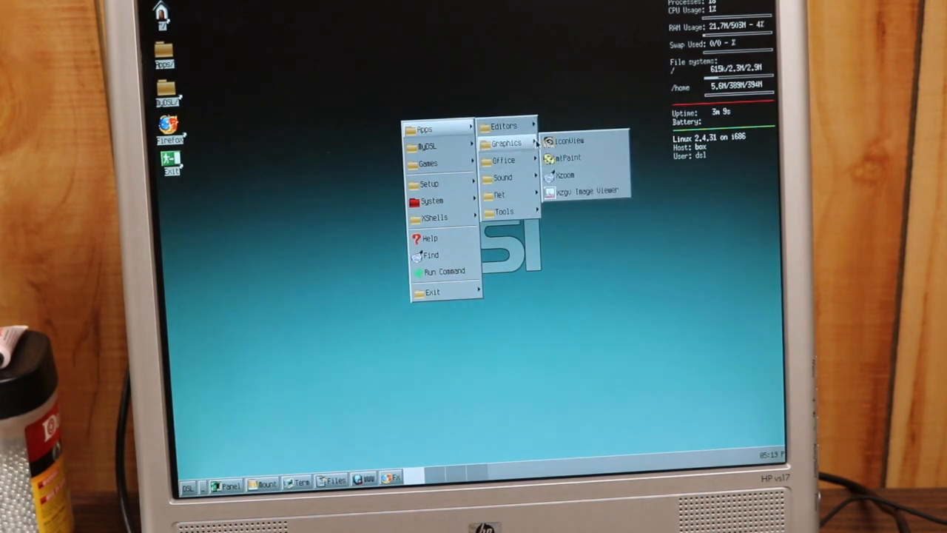
mouse_move(568, 157)
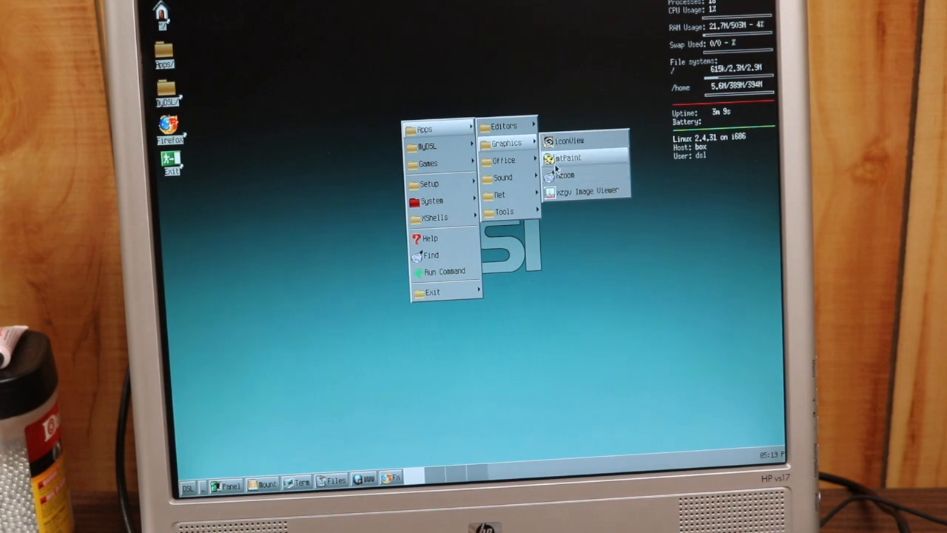
left_click(568, 157)
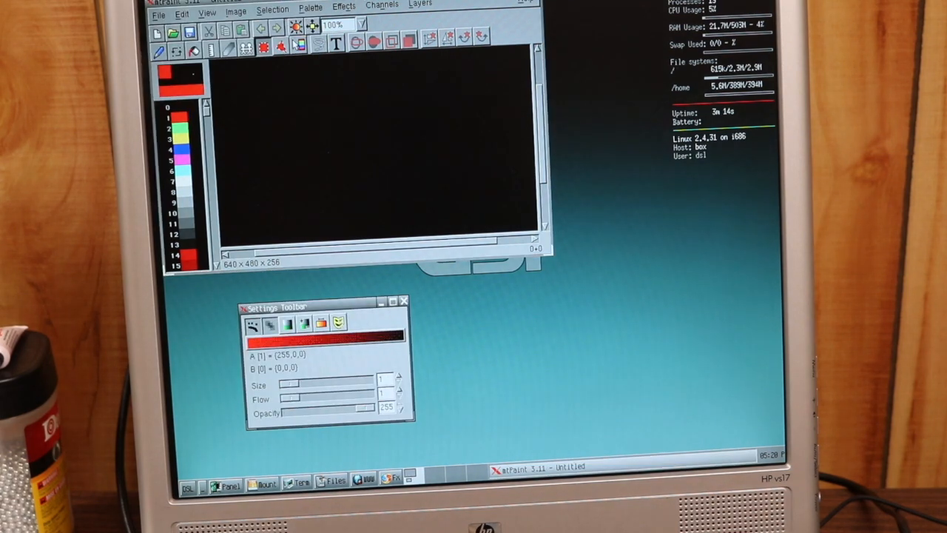
left_click(456, 9)
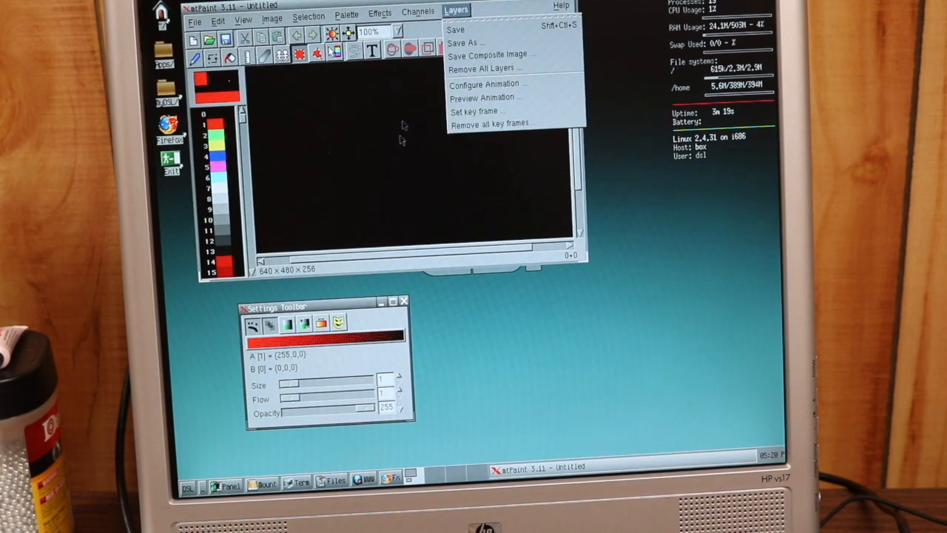
left_click(379, 12)
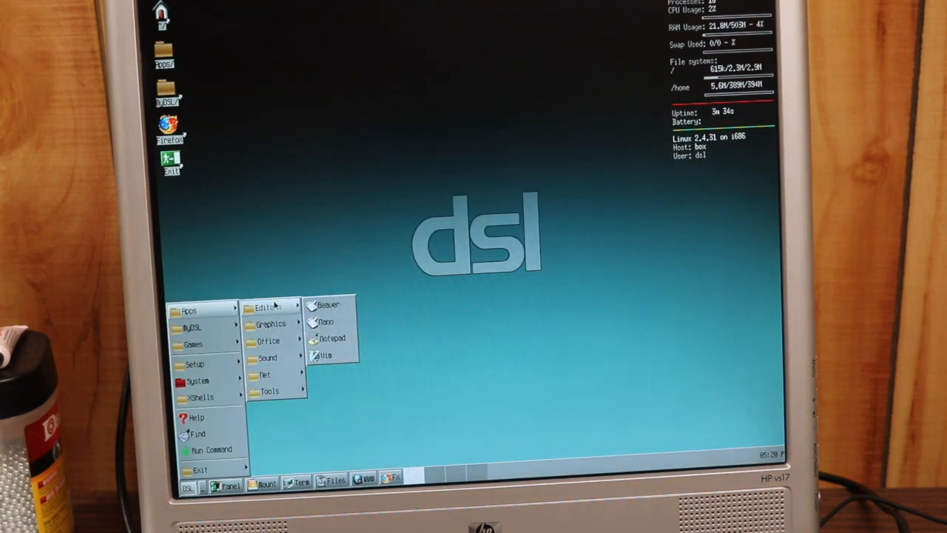
Launch Ted from the Office applications, close its blank document, and expand the Games submenu
left_click(269, 340)
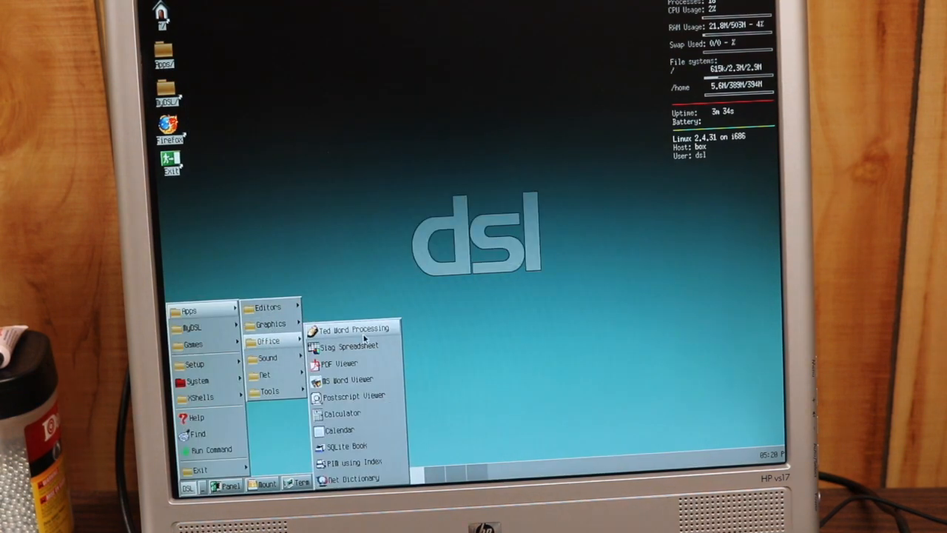
mouse_move(355, 378)
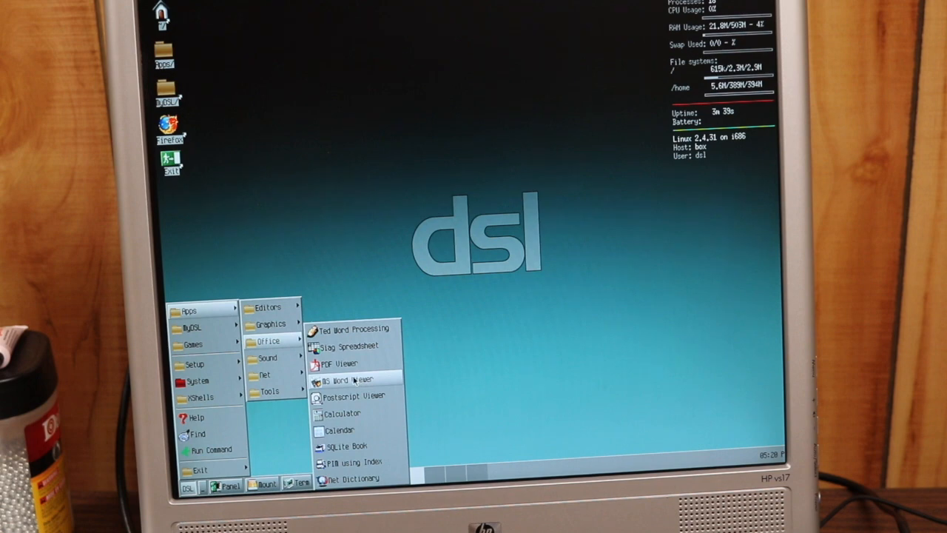
mouse_move(341, 412)
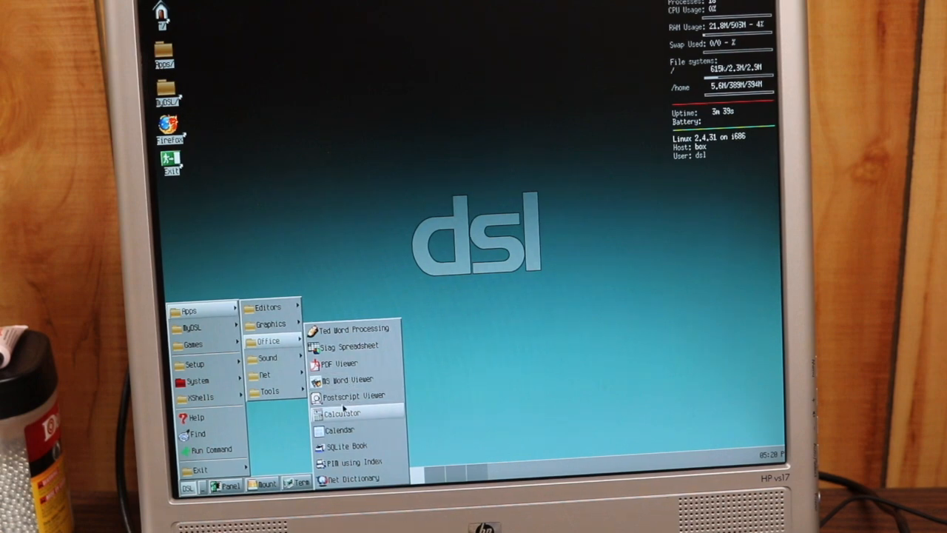
mouse_move(352, 480)
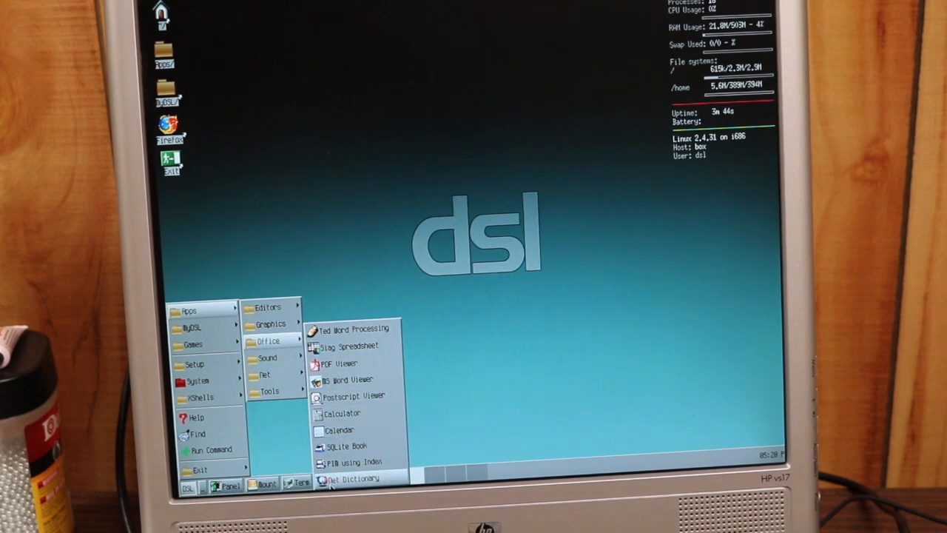
left_click(332, 340)
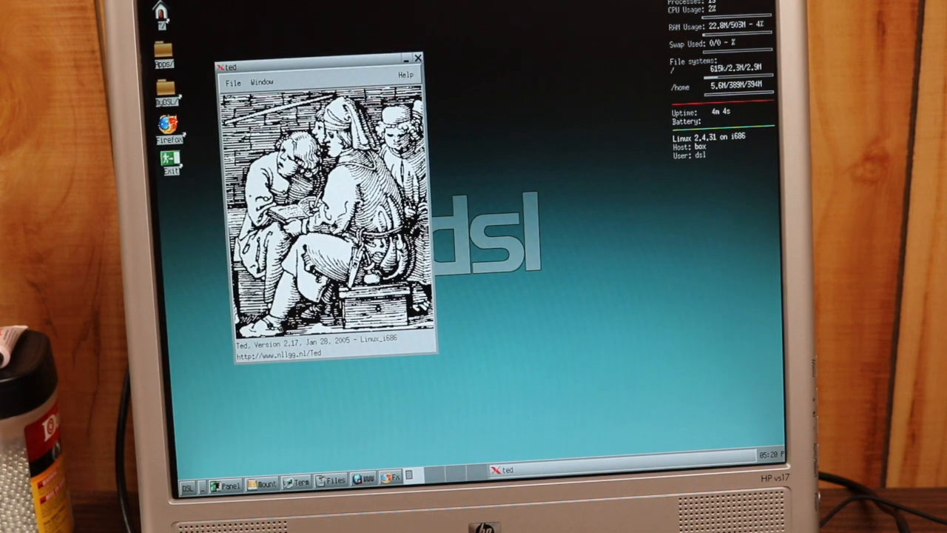
left_click(235, 81)
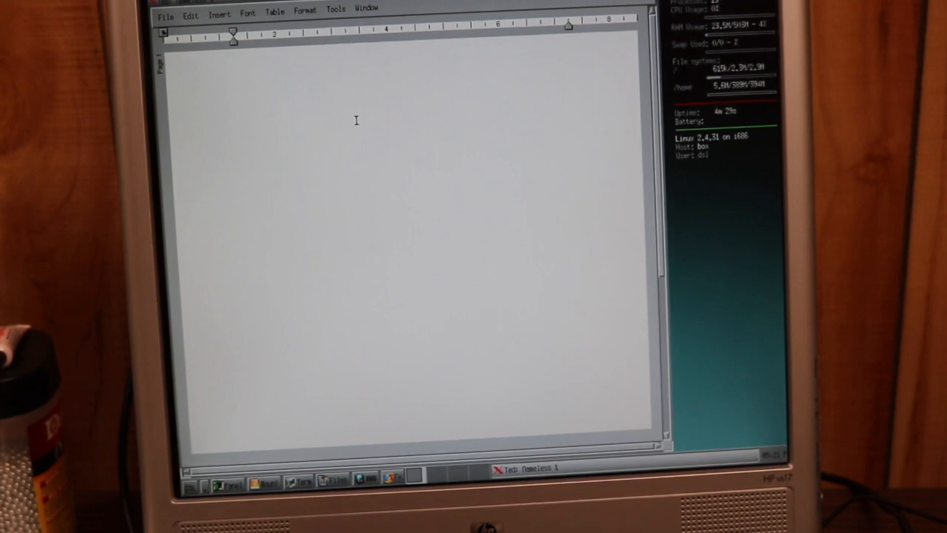
left_click(236, 112)
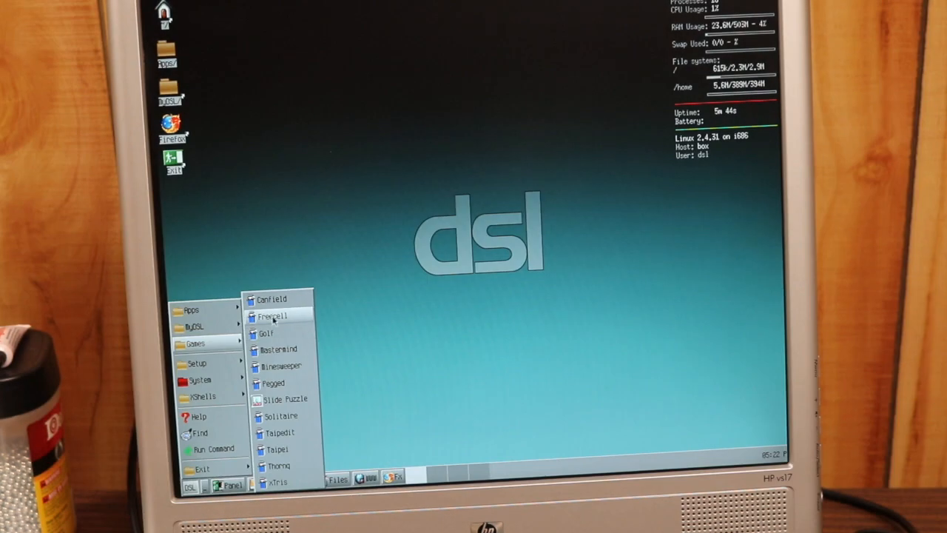
mouse_move(280, 432)
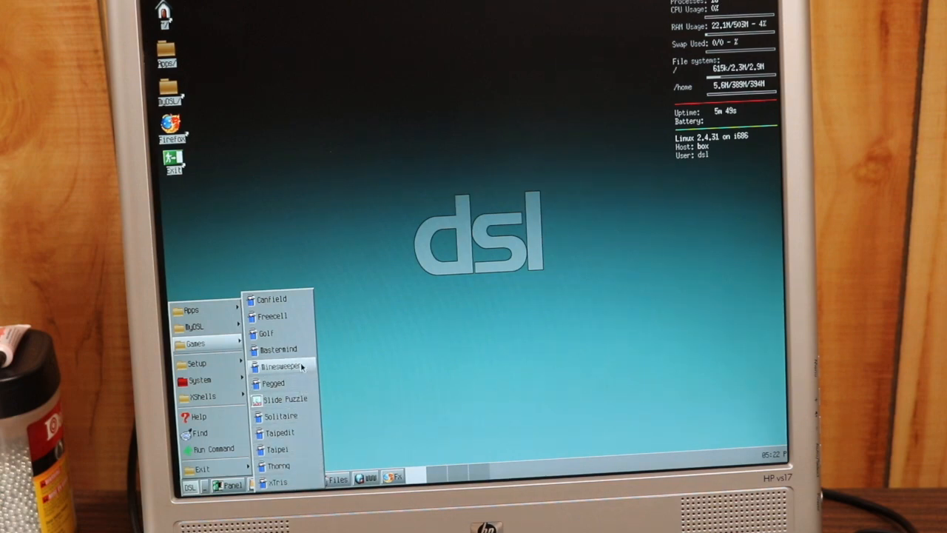
Start xminesweeper and uncover a square, hitting a mine that reveals the whole field
left_click(288, 316)
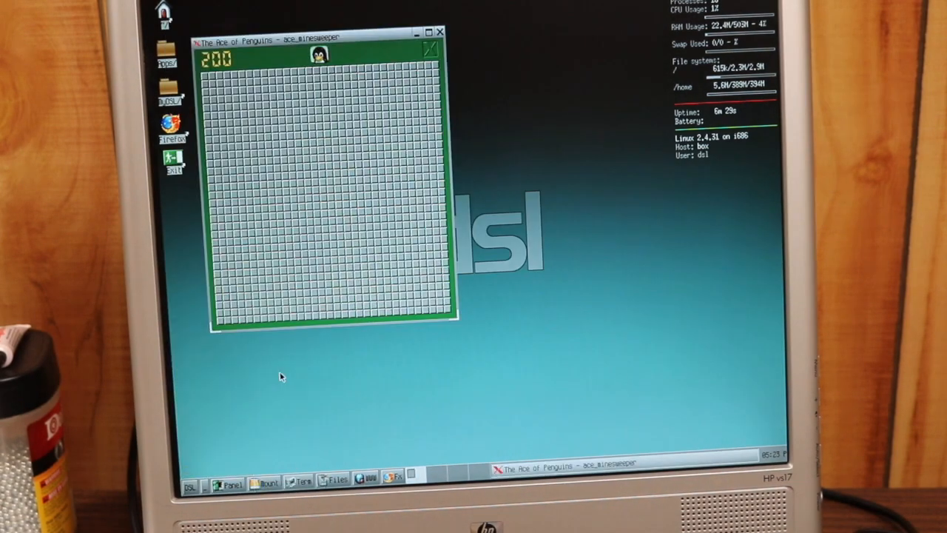
left_click(272, 155)
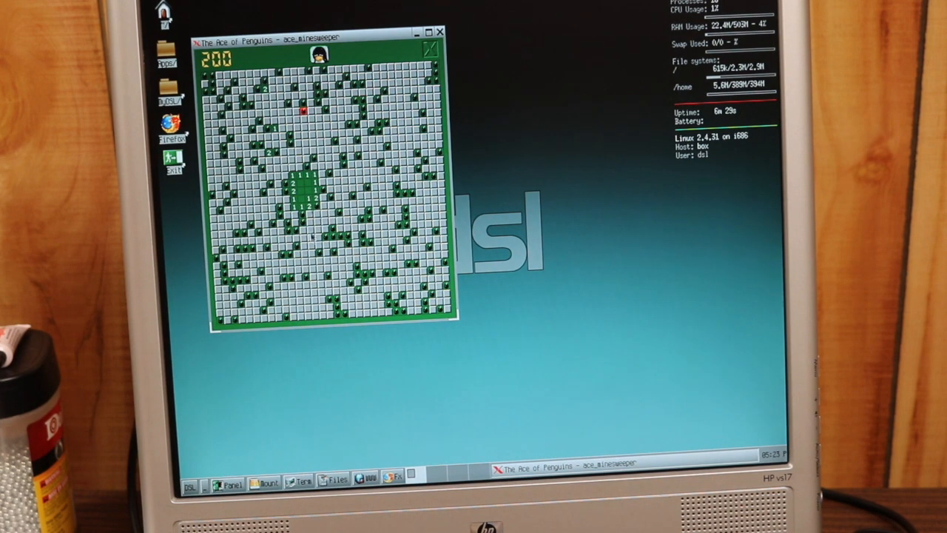
mouse_move(426, 41)
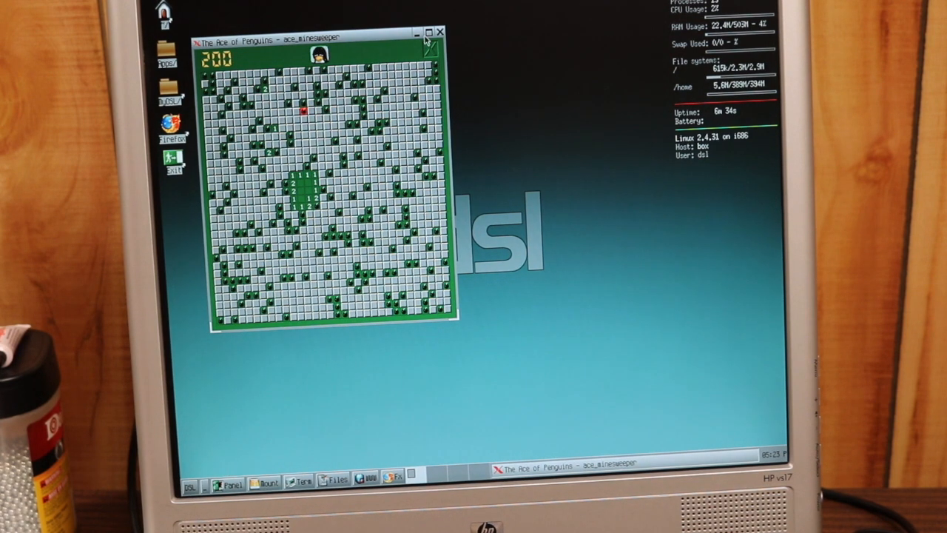
Close xminesweeper and bring up the DSL Control Panel from the System menu
left_click(441, 32)
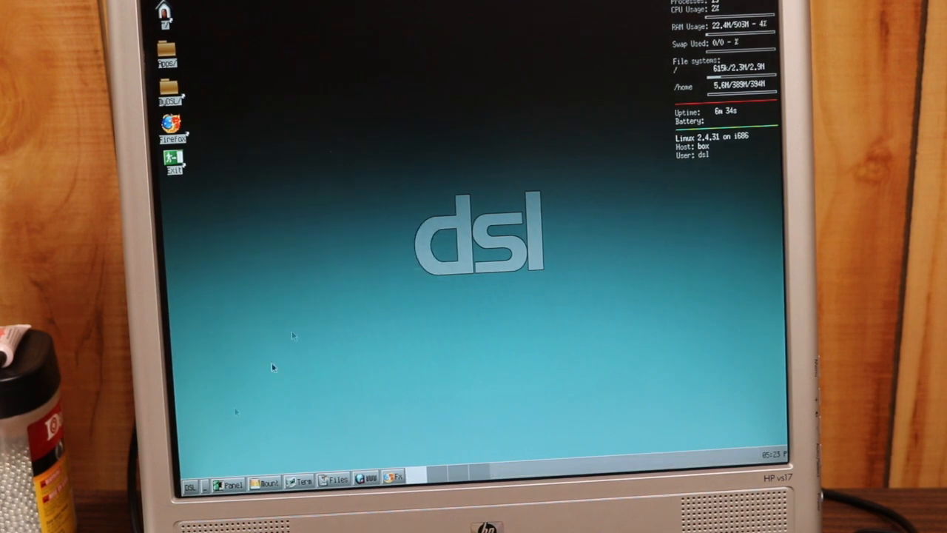
left_click(190, 484)
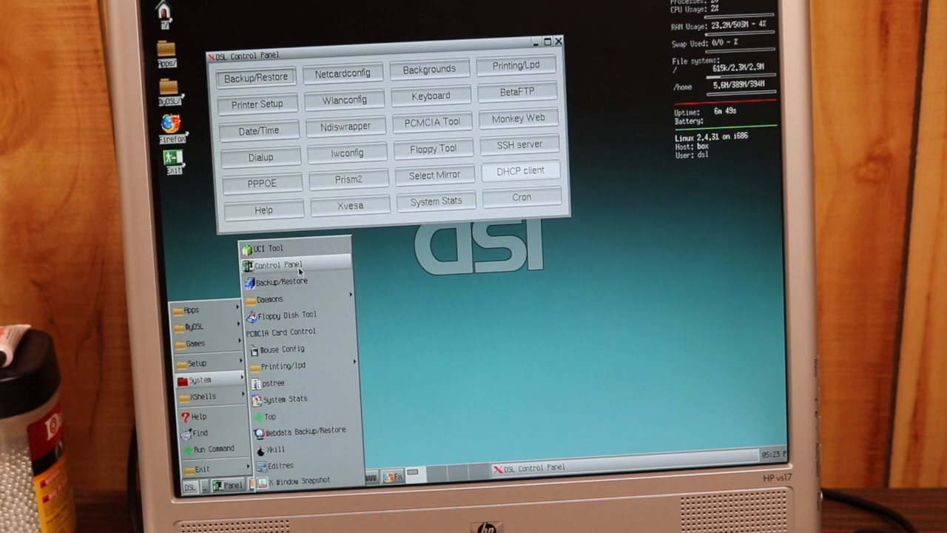
mouse_move(289, 314)
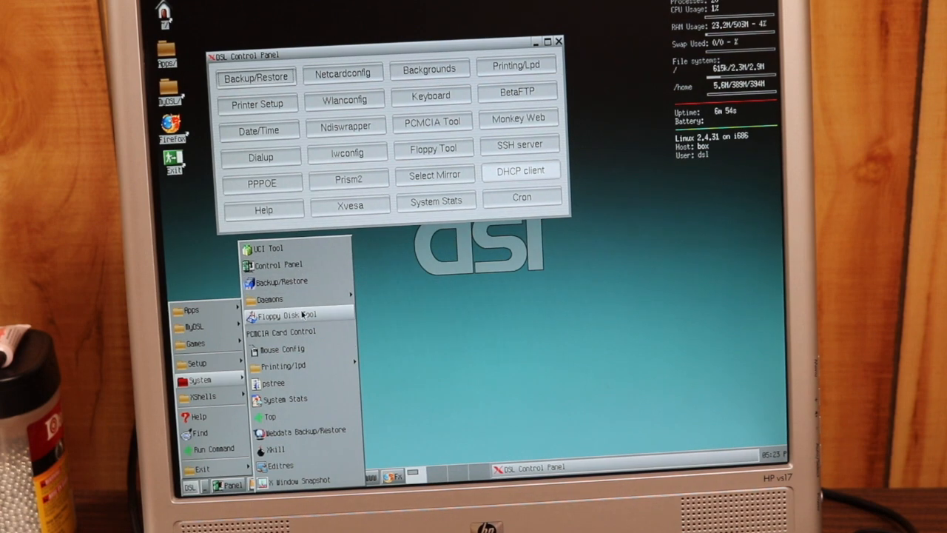
mouse_move(281, 349)
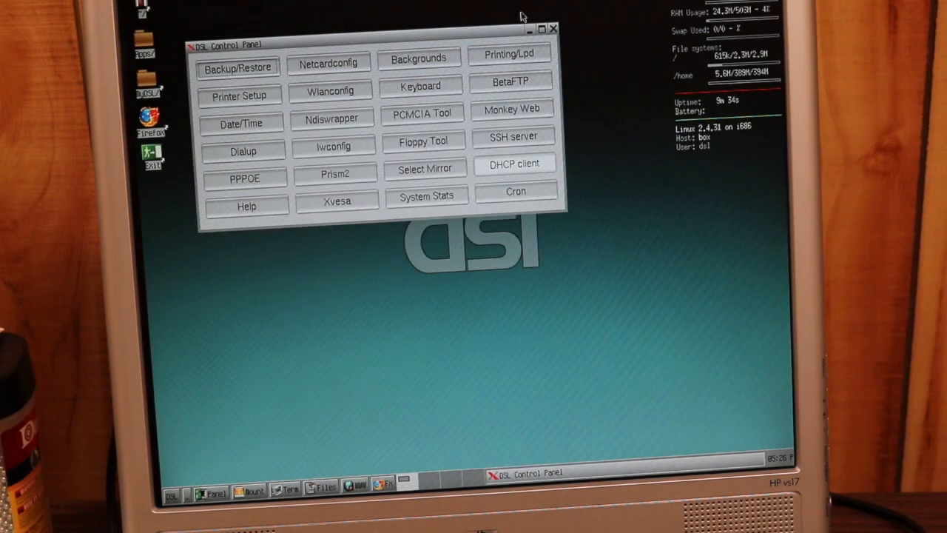
Close the DSL Control Panel and dismiss the desktop menu, leaving the bare desktop
left_click(553, 29)
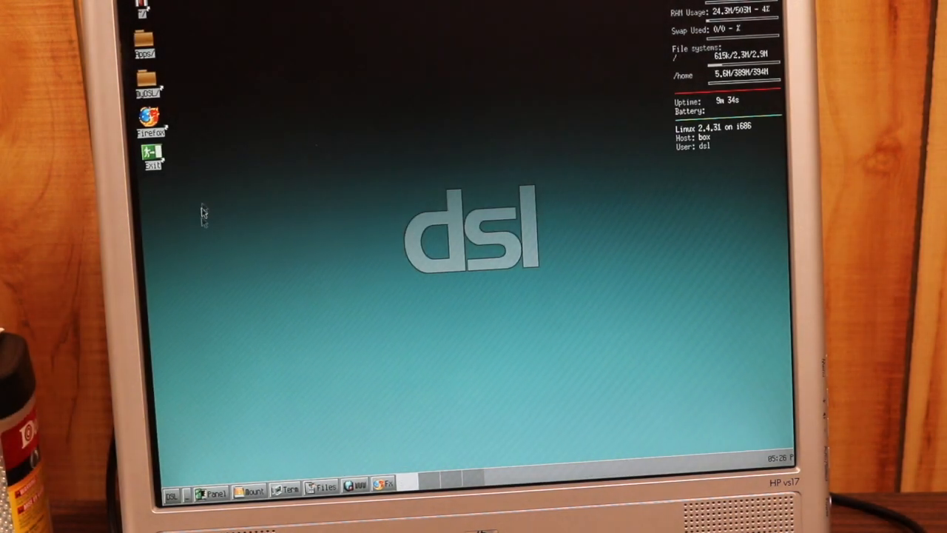
mouse_move(224, 284)
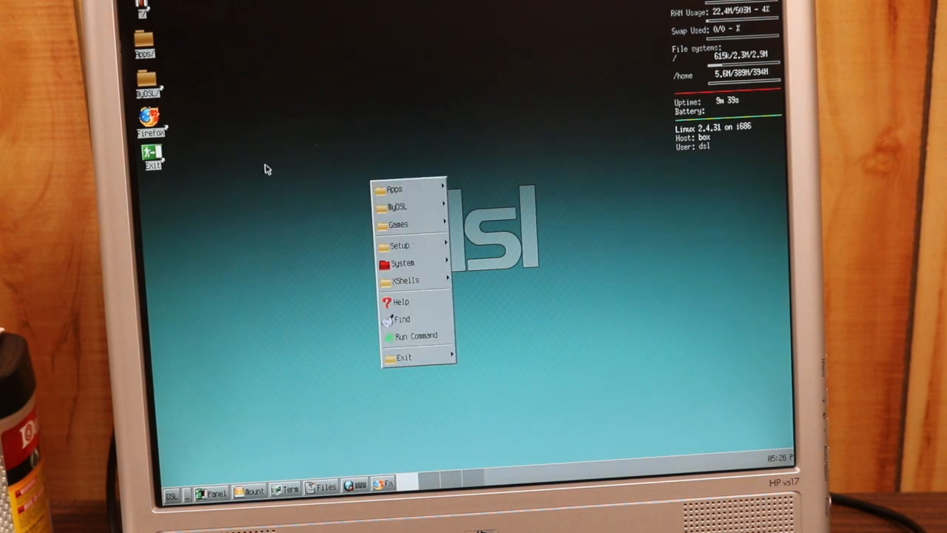
left_click(266, 168)
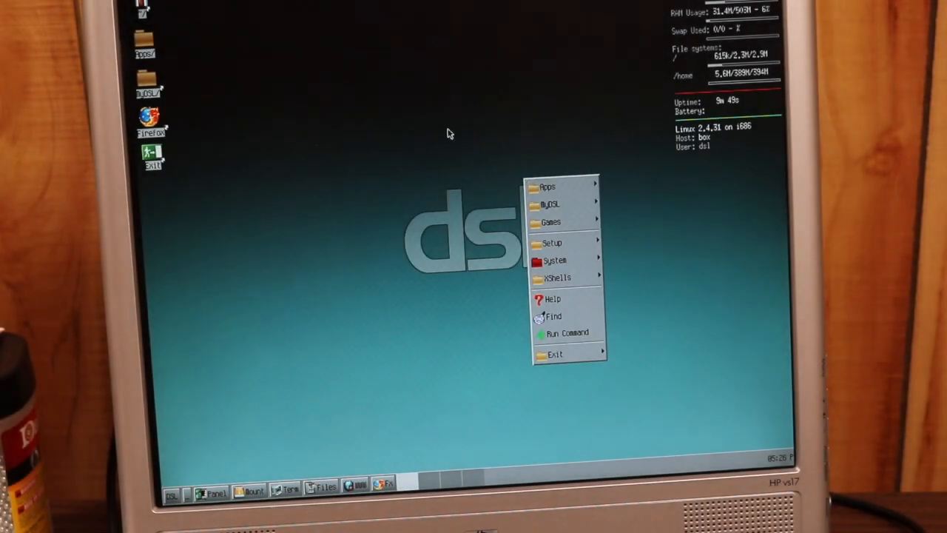
left_click(446, 133)
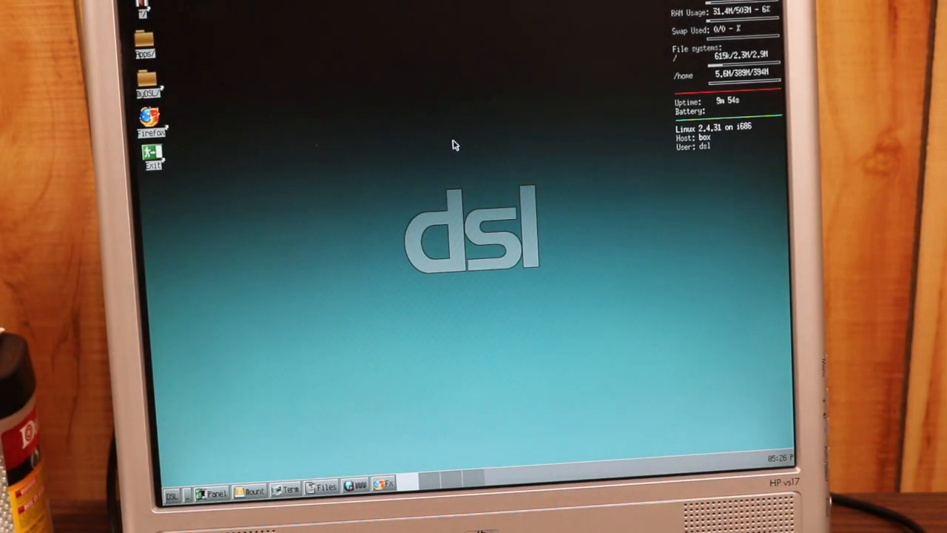